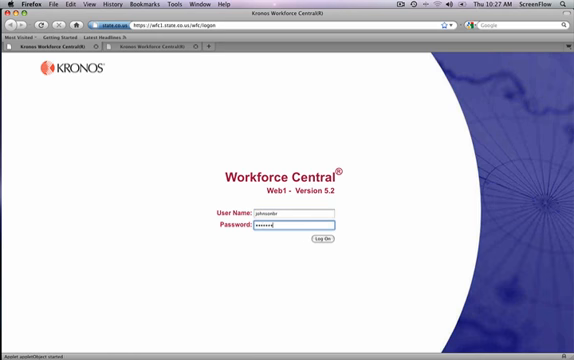
# Log on to Workforce Central with the user name and password already entered
pyautogui.click(320, 244)
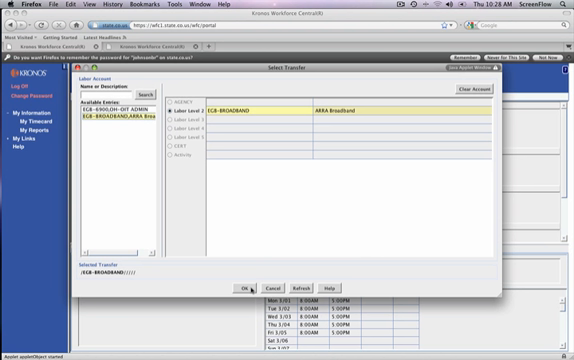
# Confirm EGB Broadband as the transfer account for the new timecard row
pyautogui.click(244, 284)
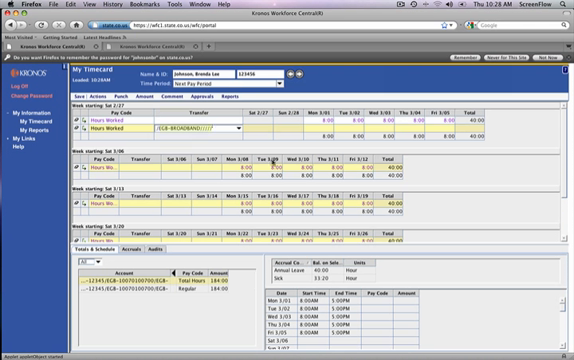